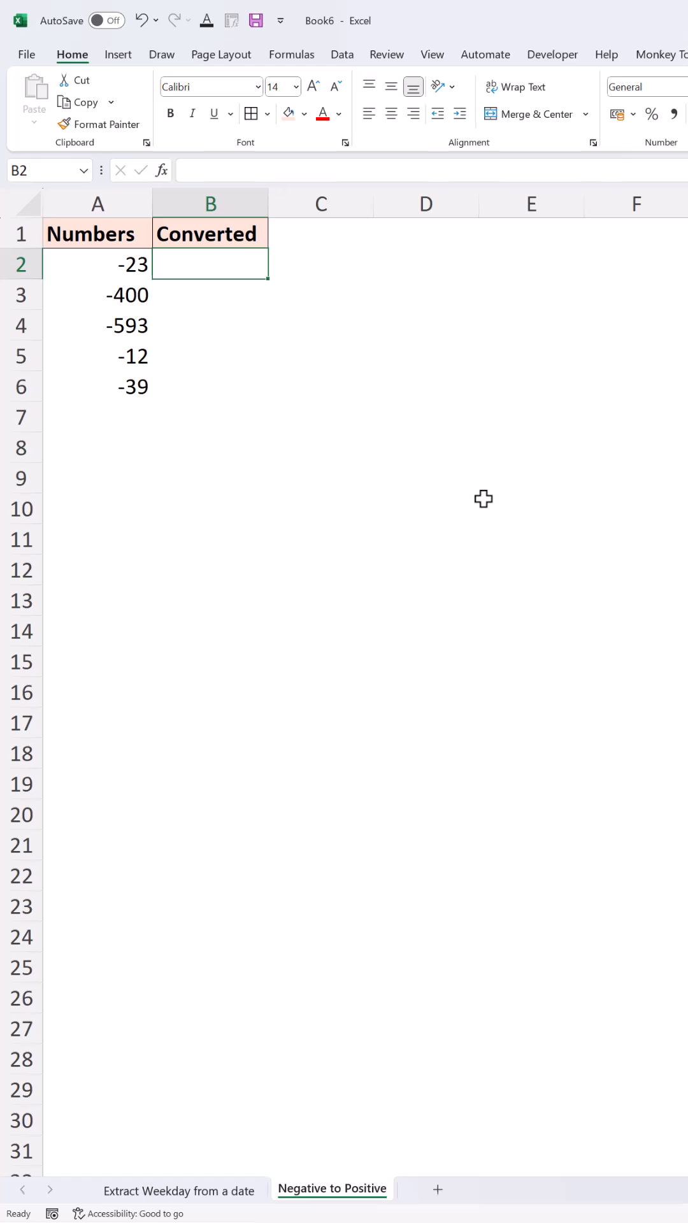
# Enter =ABS(A2) in B2 to take the absolute value of -23
pyautogui.write('=abs')
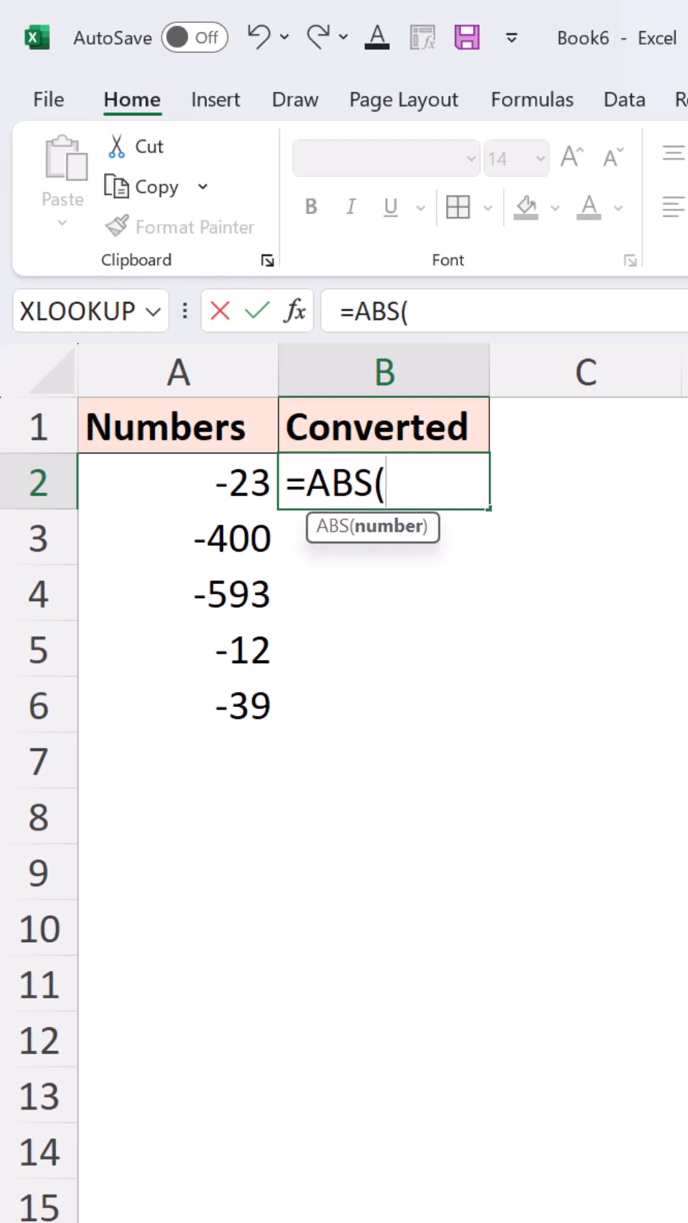
pyautogui.moveTo(486, 673)
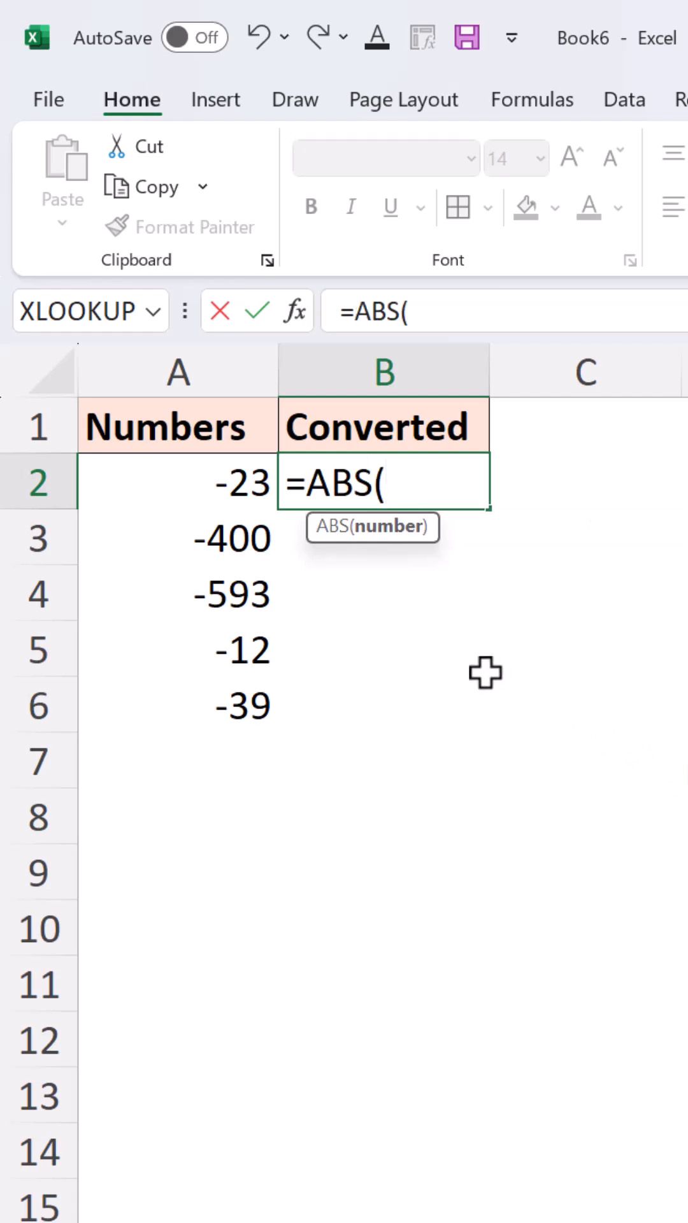
pyautogui.click(178, 481)
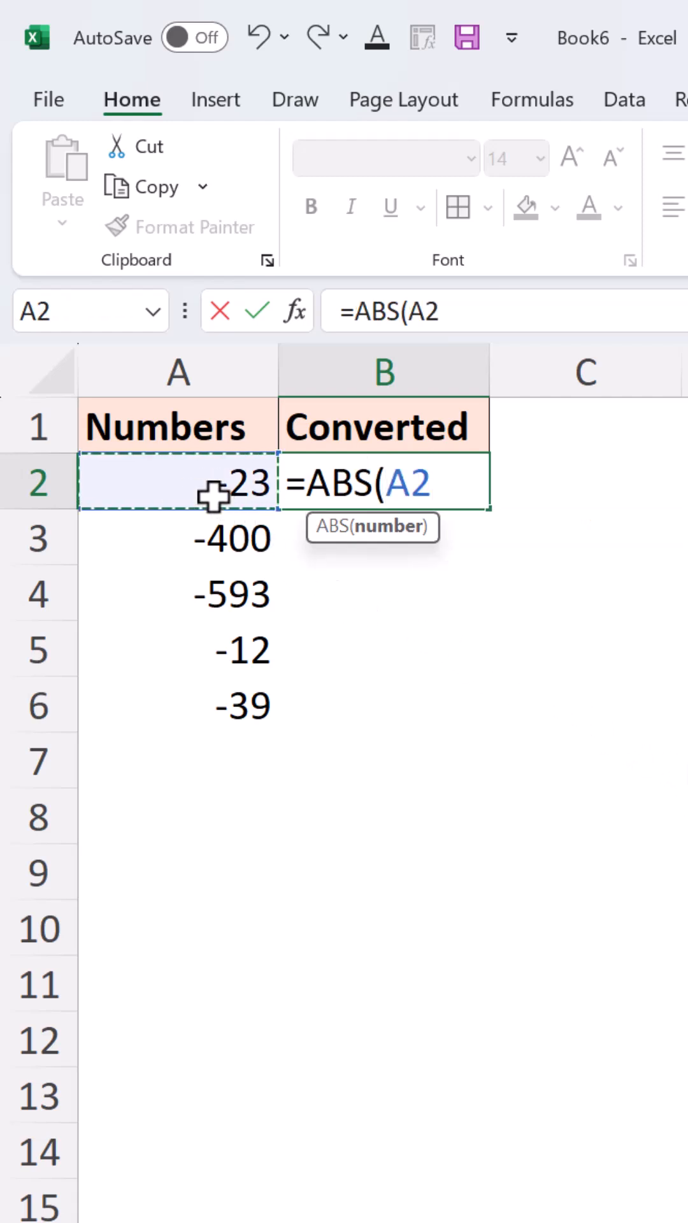
pyautogui.write(')')
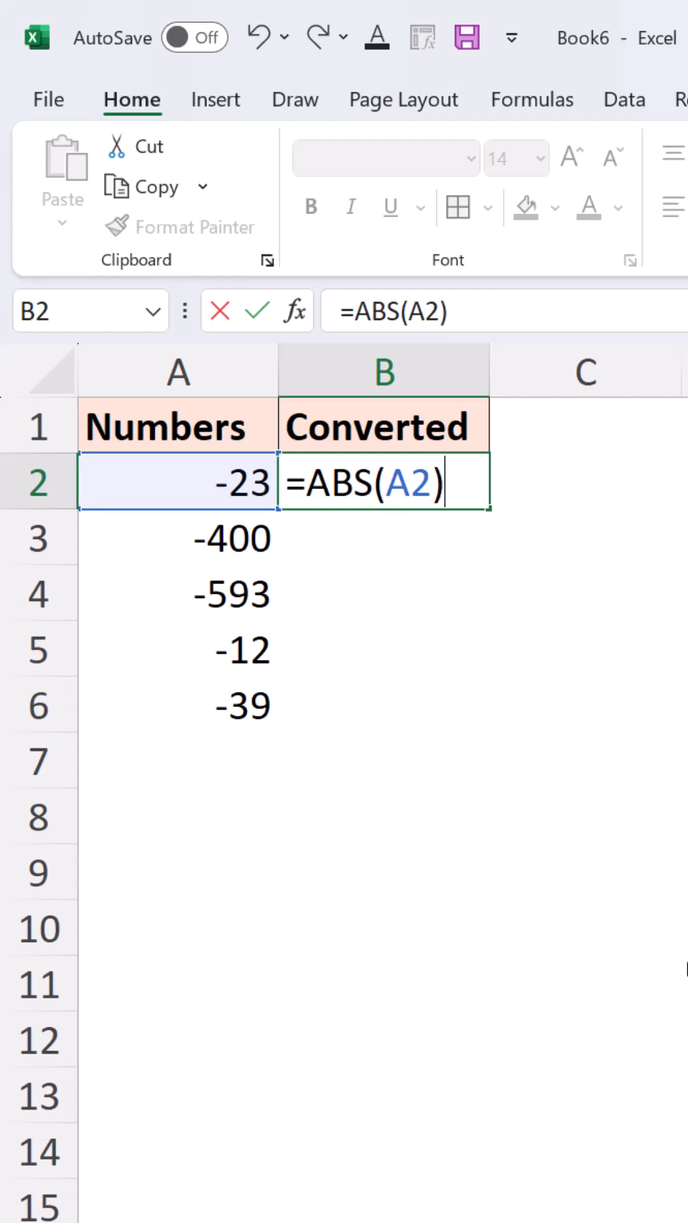
pyautogui.press('Enter')
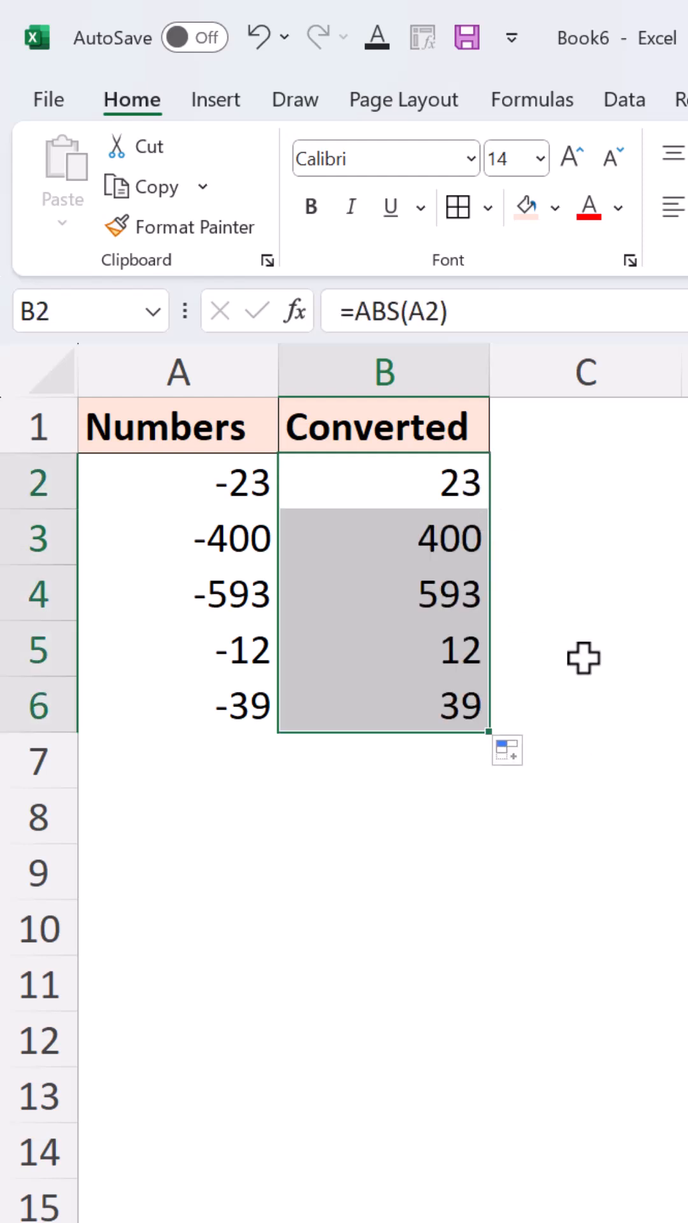
# Clear the filled-down ABS results 23, 400, 593, 12 and 39 from B2:B6
pyautogui.press('Delete')
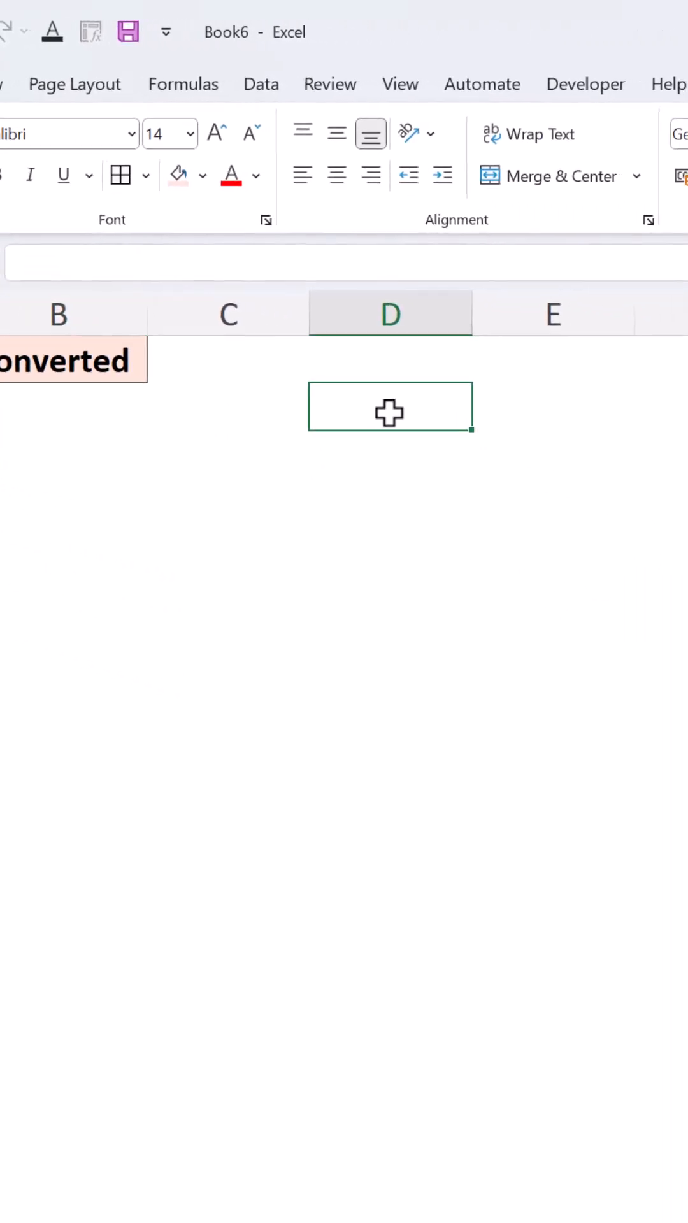
# Enter -1 in D2 as the multiplier for the Numbers values
pyautogui.write('-1')
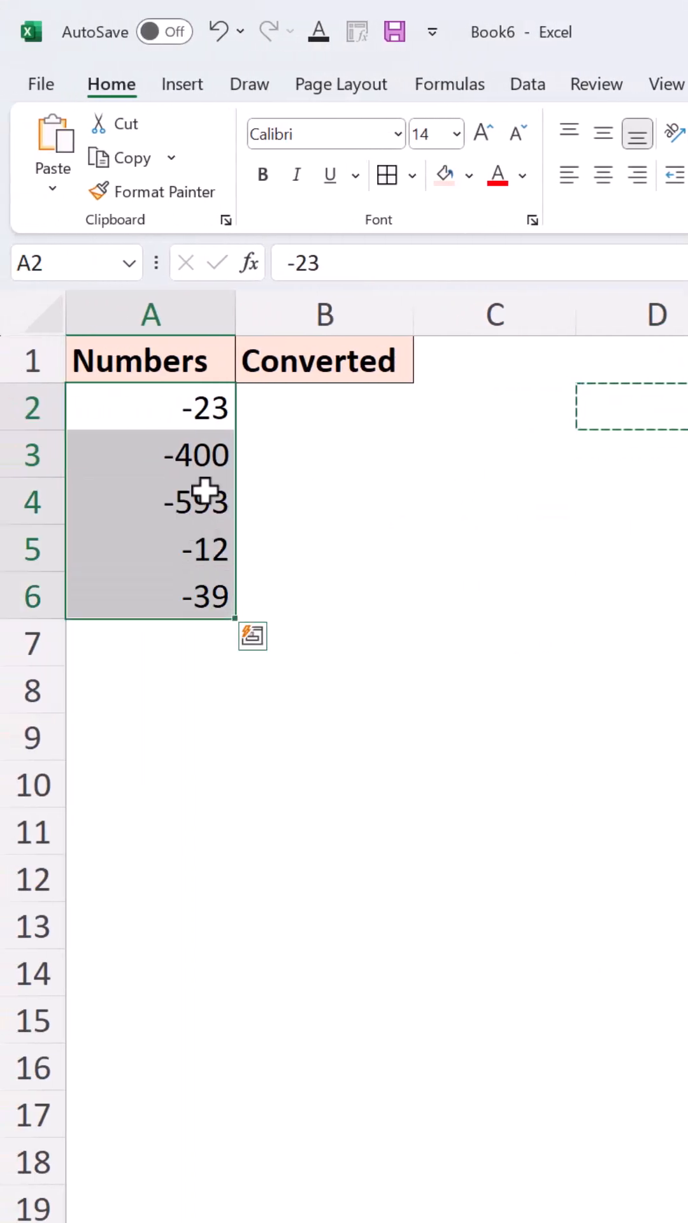
# Paste Special with Multiply onto A2:A6, turning the negatives into 23, 400, 593, 12 and 39
pyautogui.rightClick(203, 499)
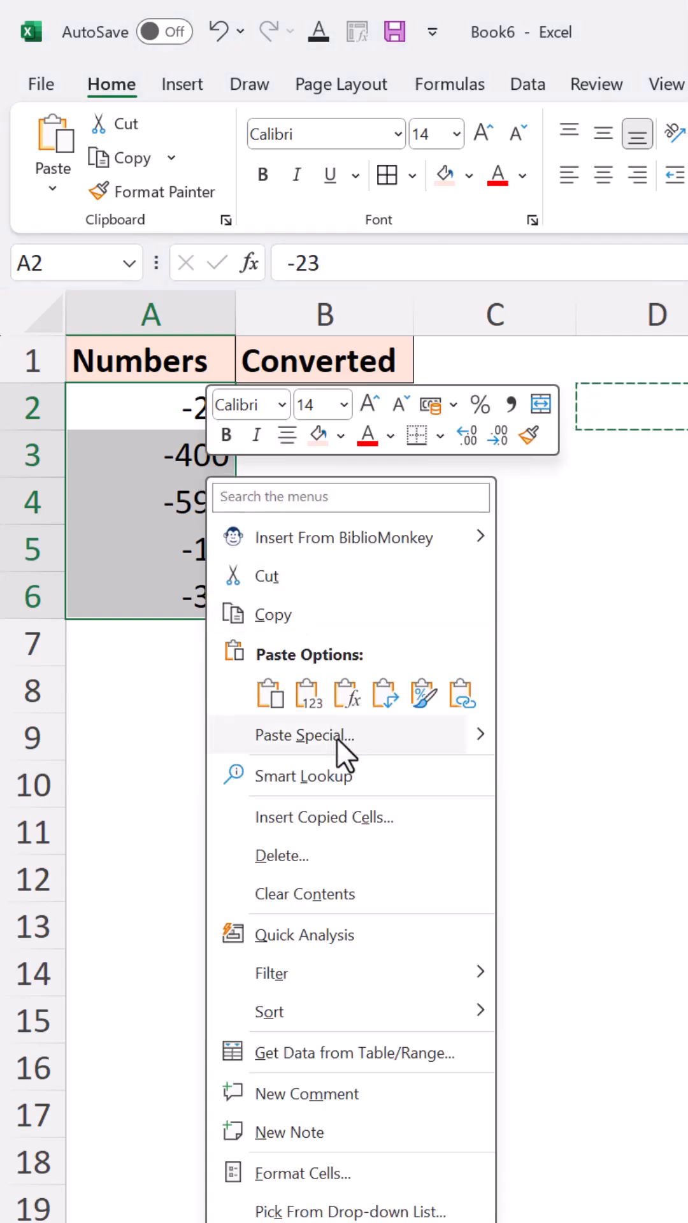
pyautogui.click(305, 735)
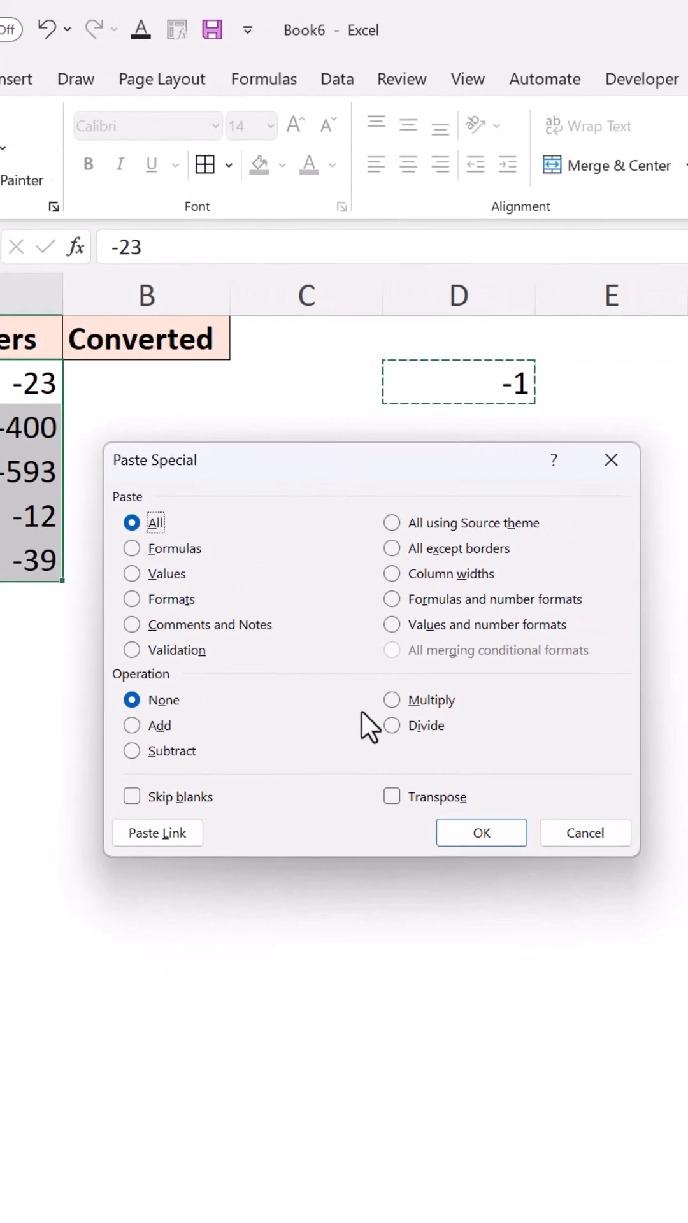
pyautogui.click(391, 700)
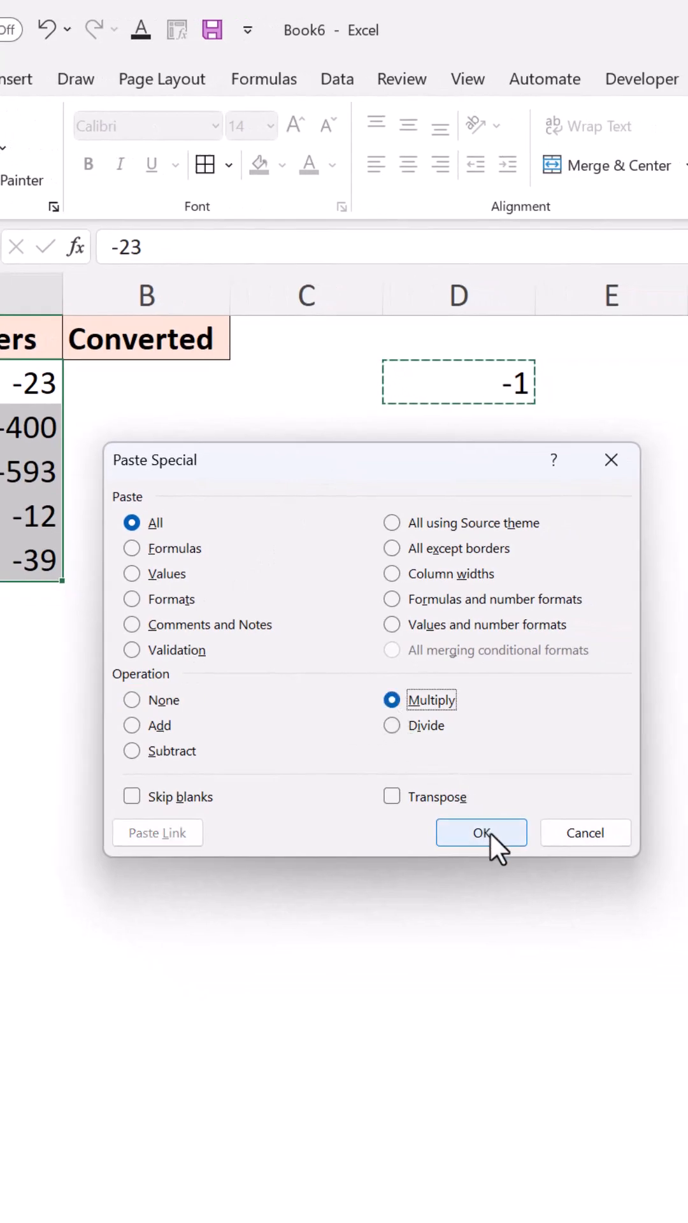
pyautogui.click(481, 833)
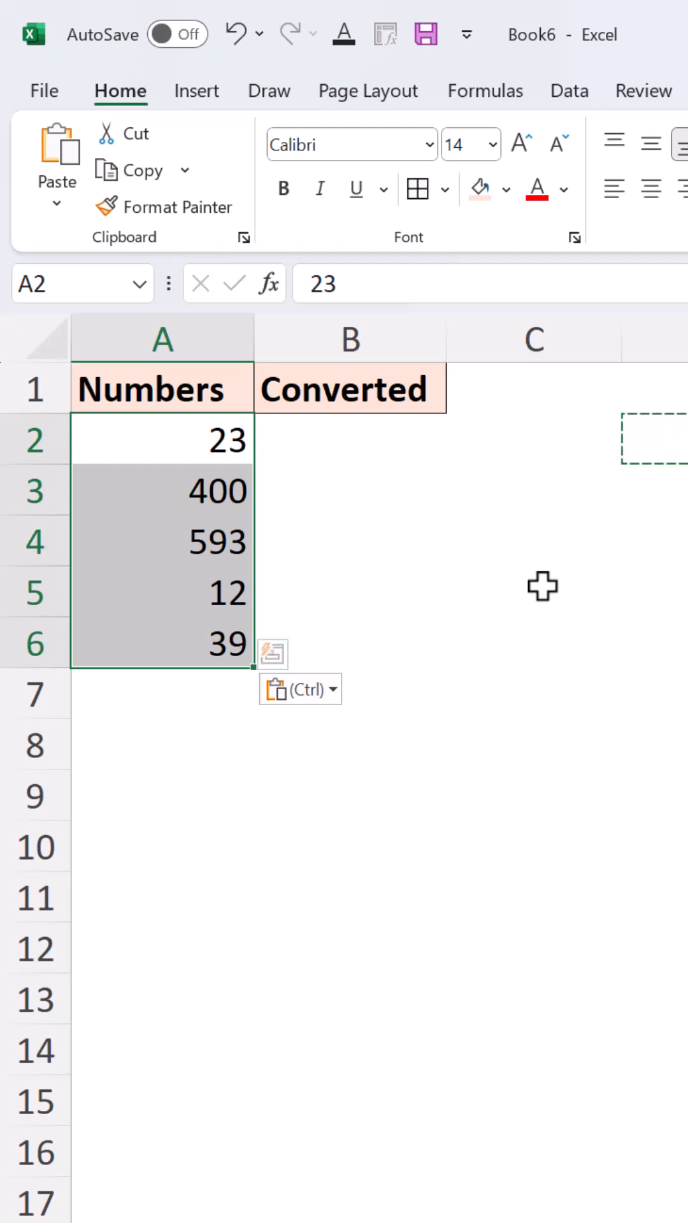
pyautogui.moveTo(528, 532)
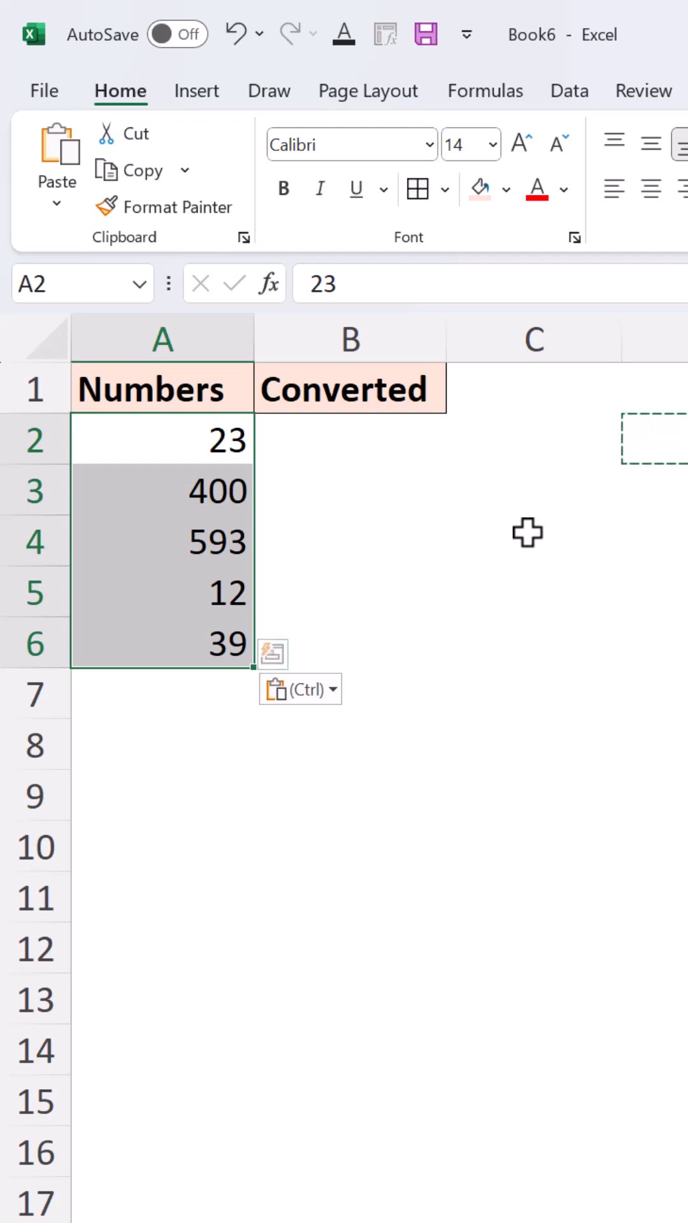